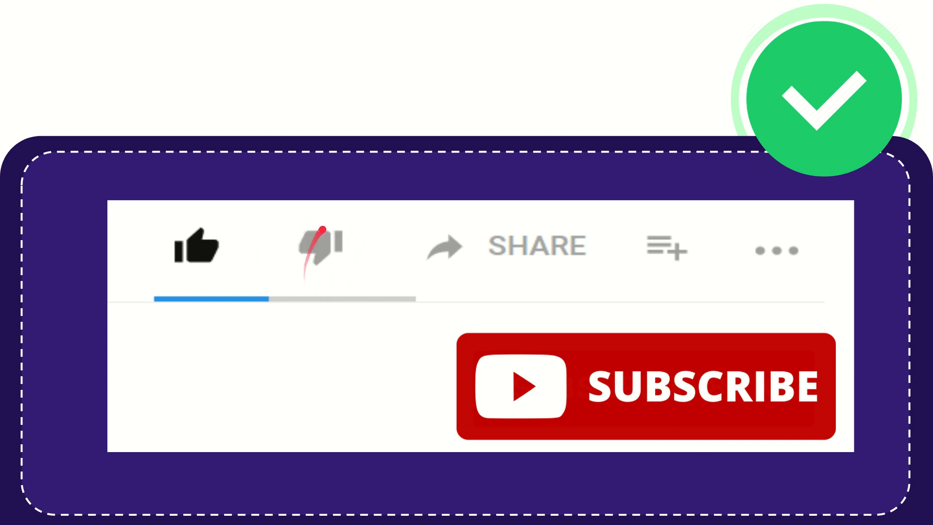
pyautogui.click(322, 247)
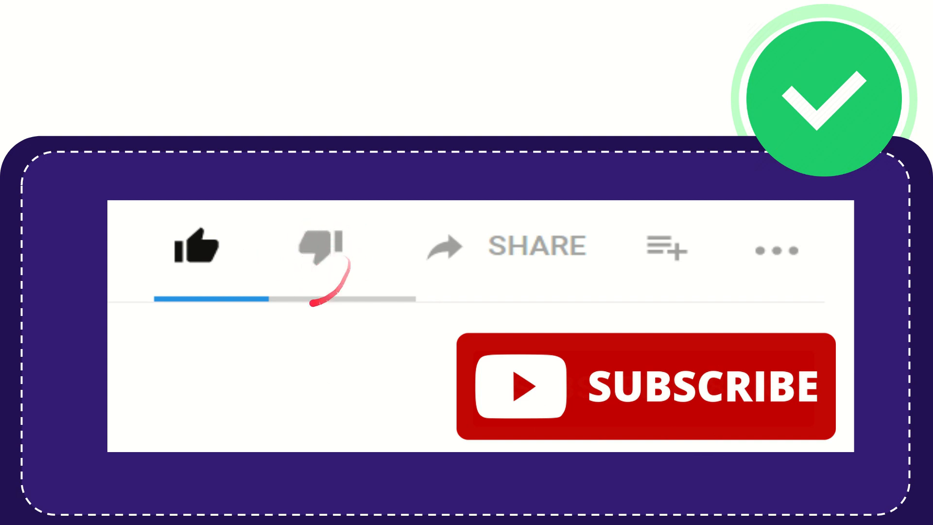